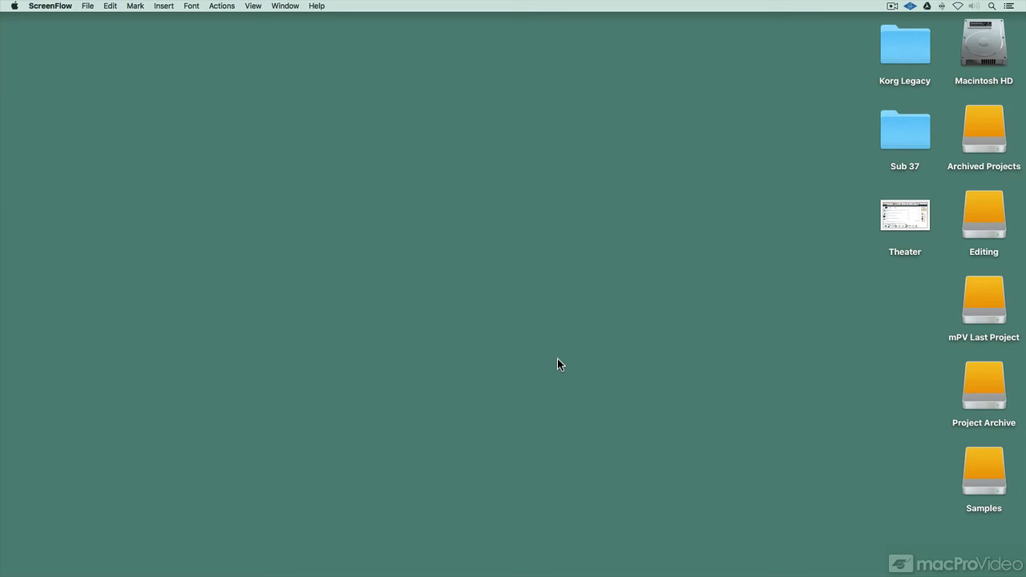
mouse_move(579, 359)
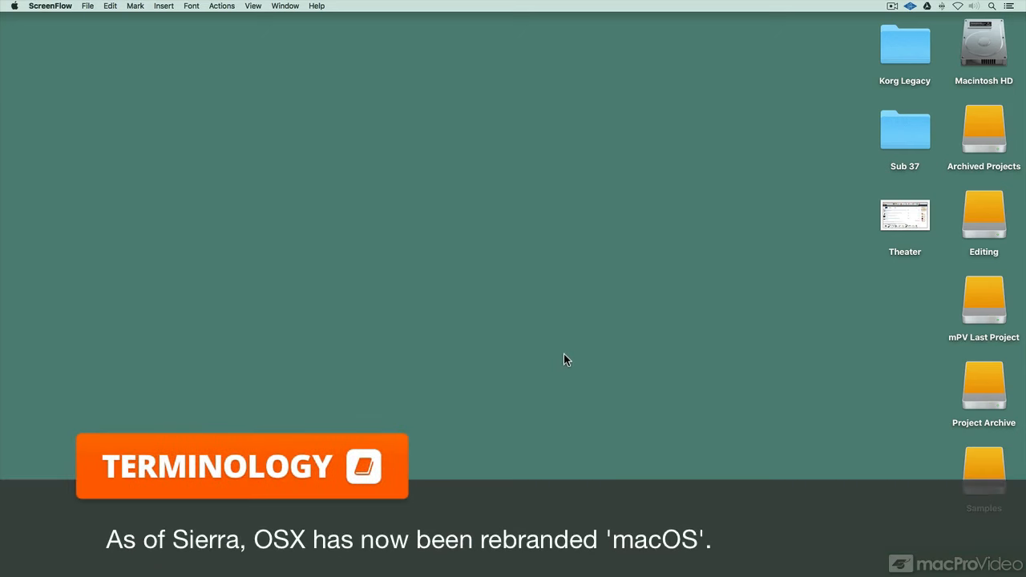
mouse_move(118, 141)
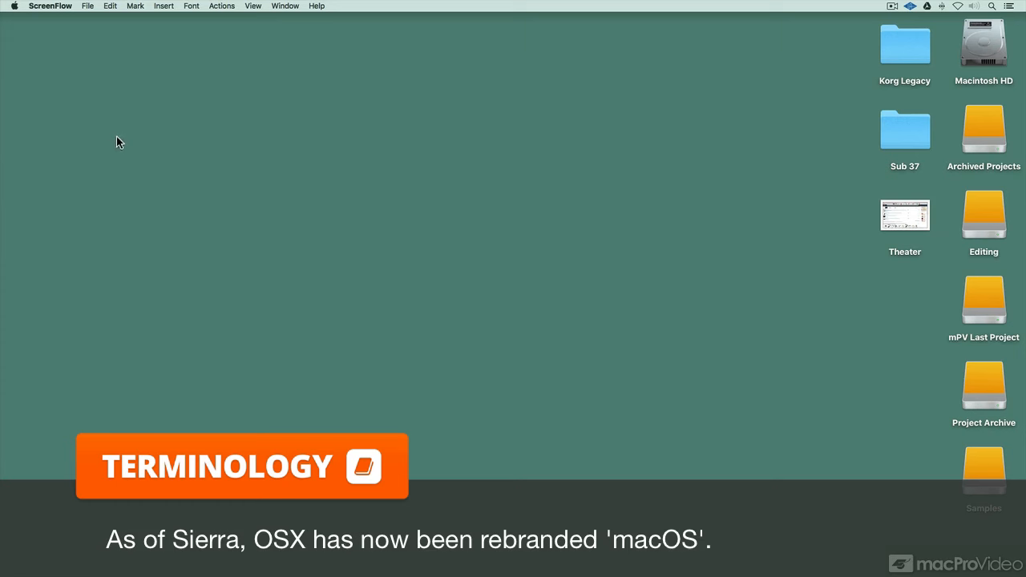
Open the Siri pane in System Preferences from the Apple menu
click(13, 6)
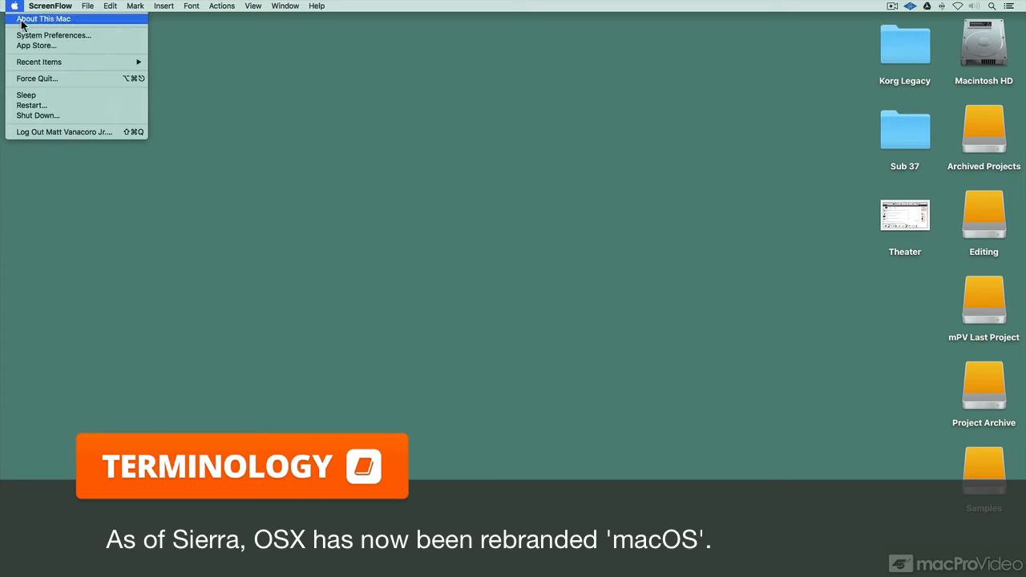
click(54, 35)
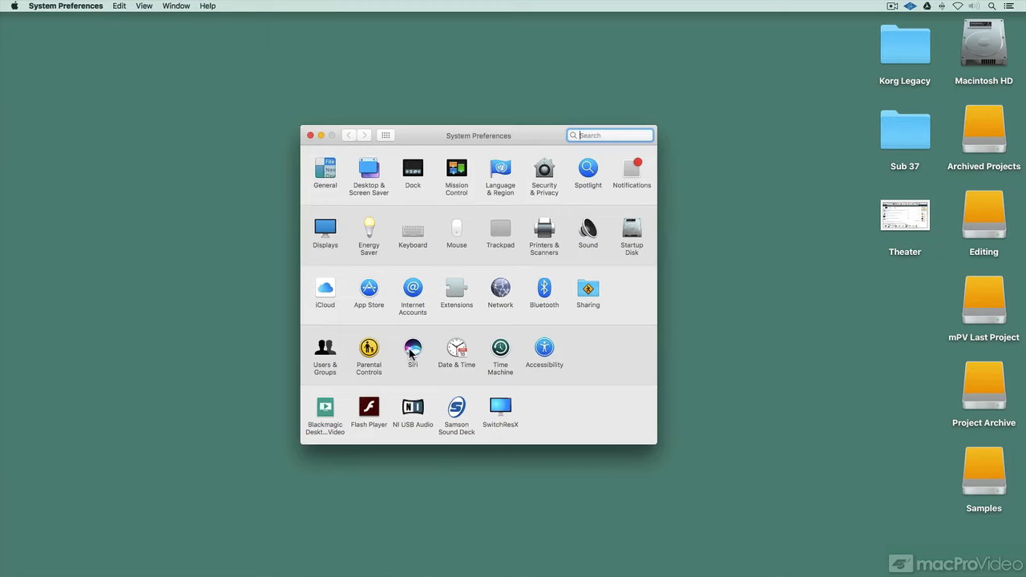
click(412, 348)
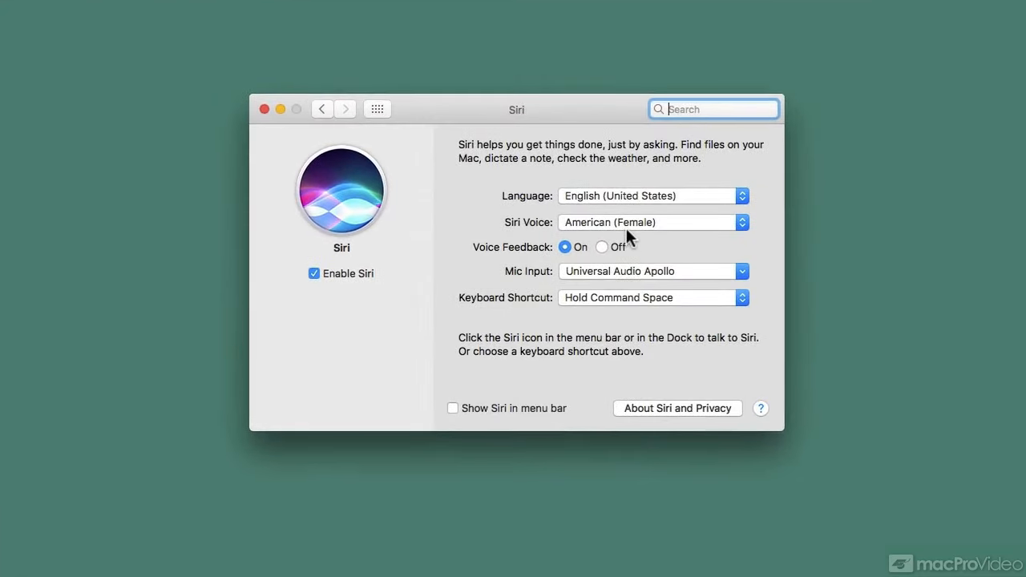
Uncheck and re-check Enable Siri, confirming the privacy notice so Siri is enabled
click(314, 272)
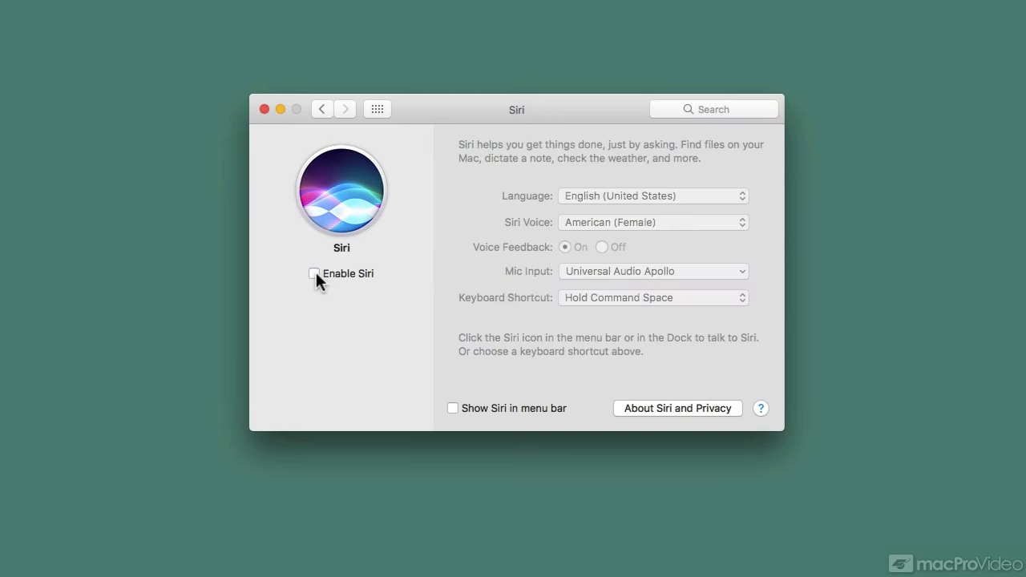
click(315, 273)
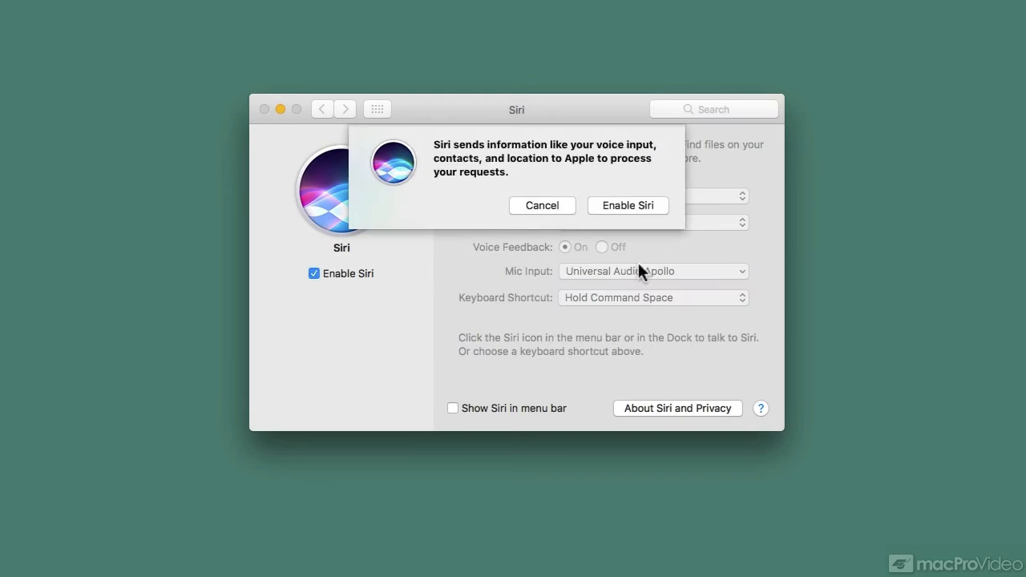
click(628, 205)
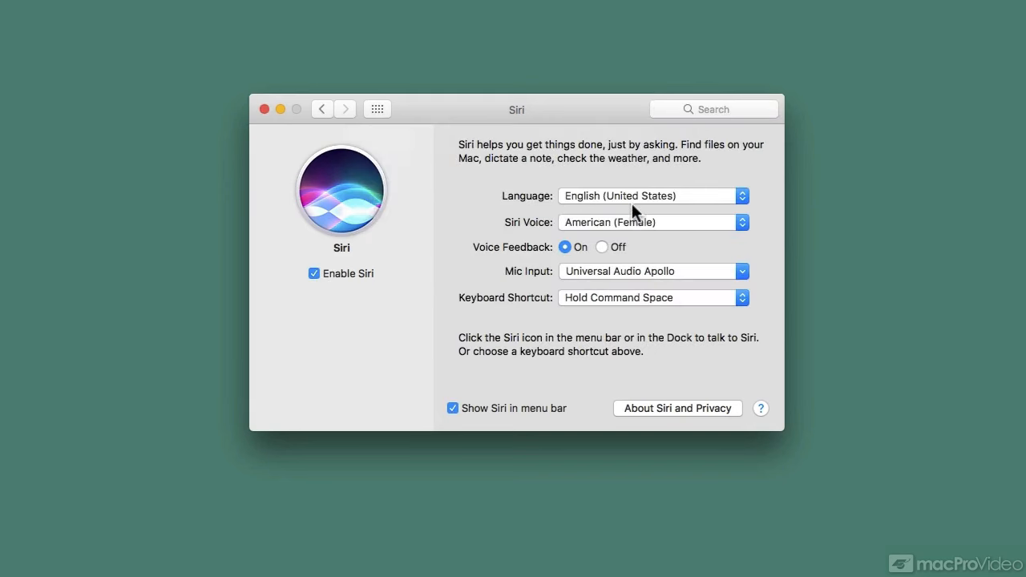
mouse_move(651, 250)
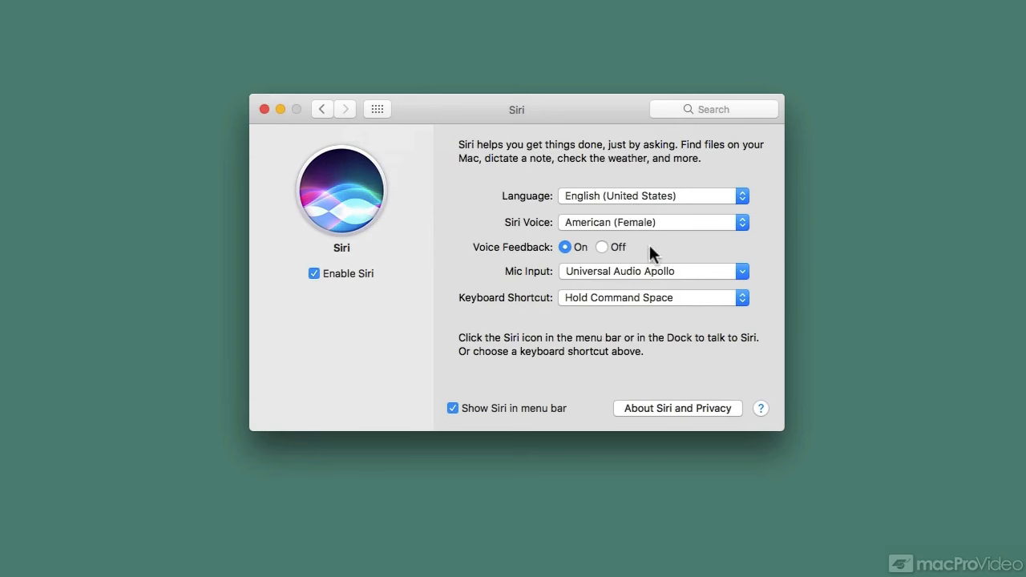
mouse_move(746, 279)
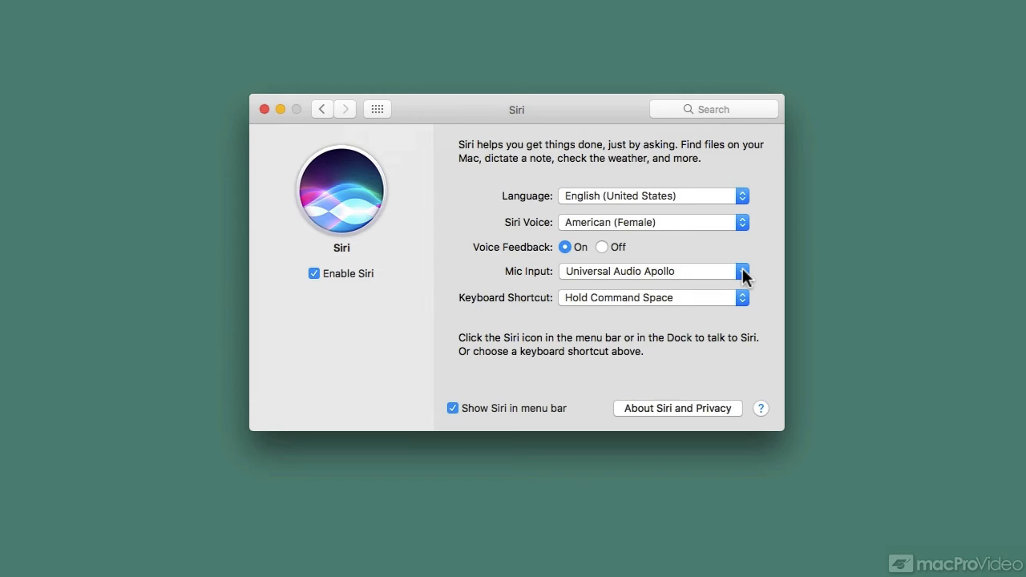
click(741, 271)
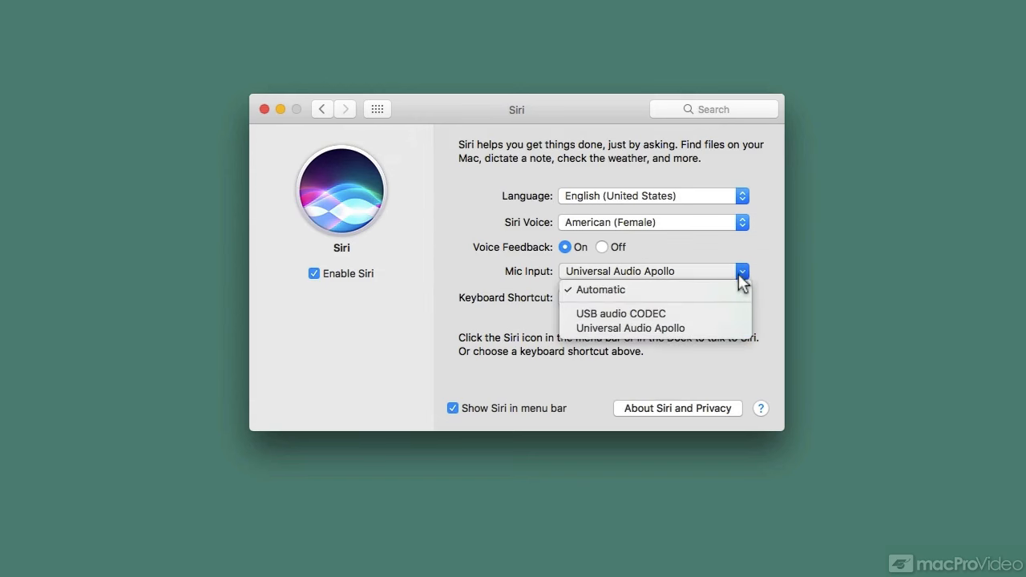
click(631, 328)
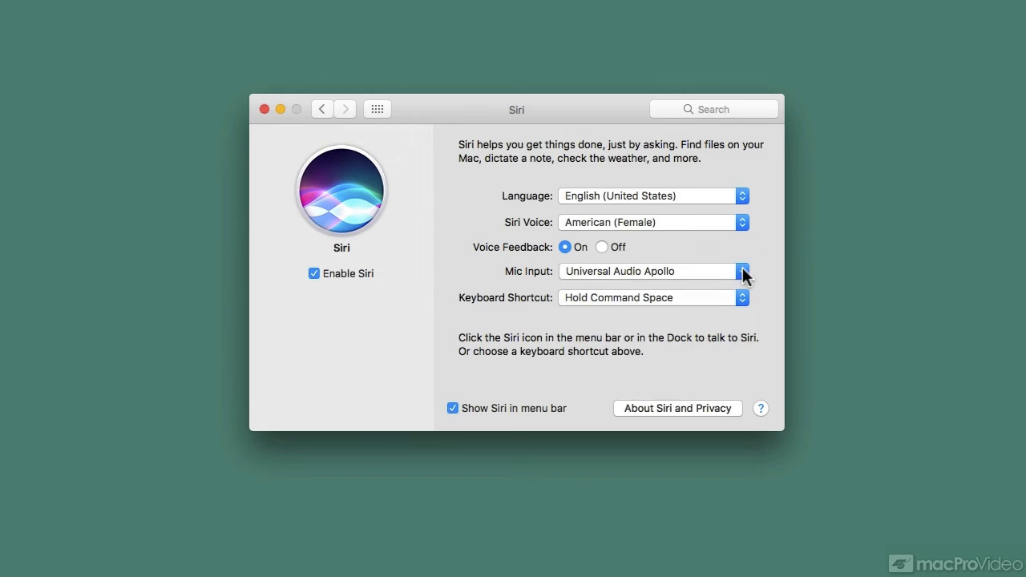
mouse_move(752, 265)
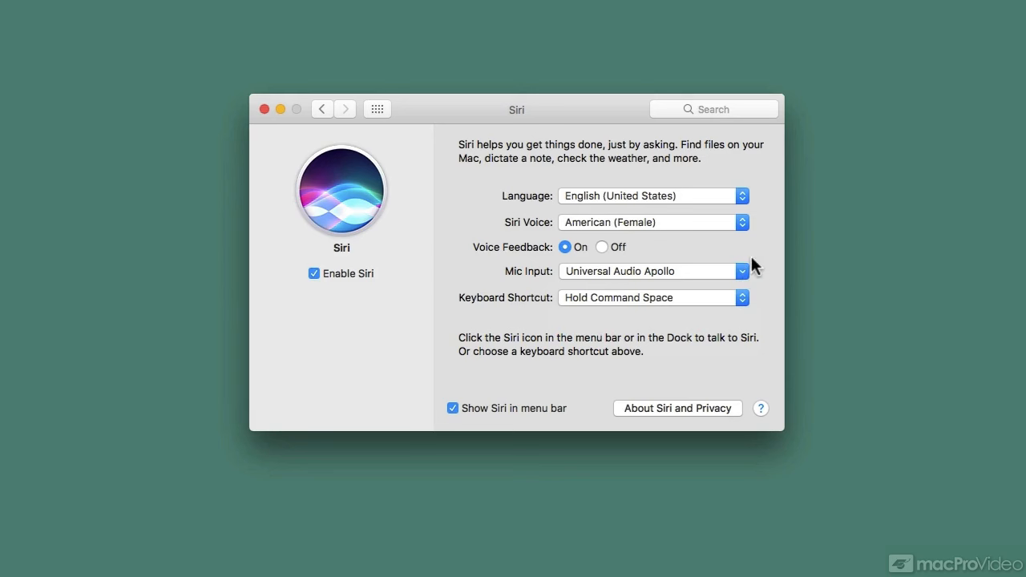
click(741, 296)
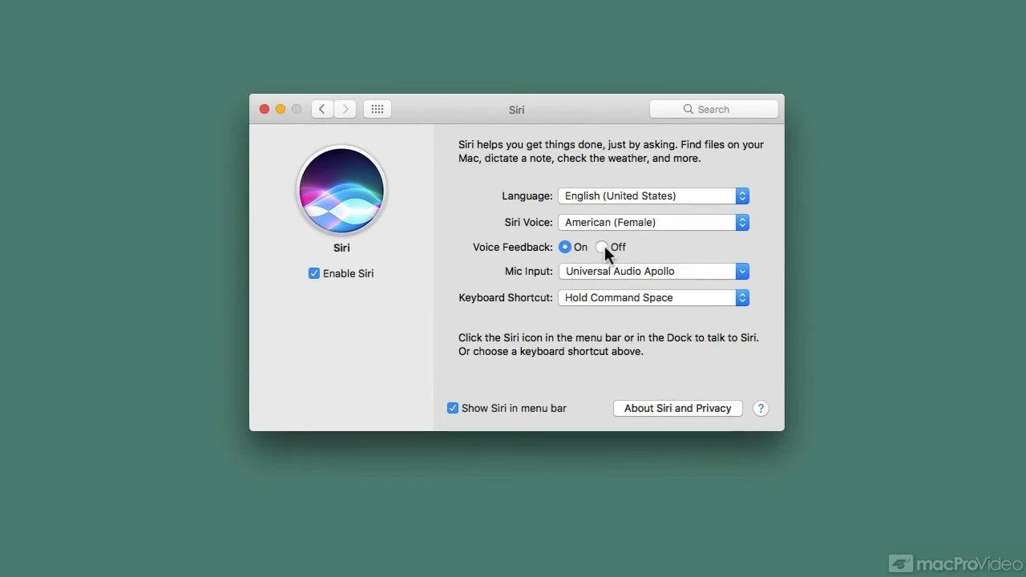
Set Siri's Voice Feedback to Off
click(601, 247)
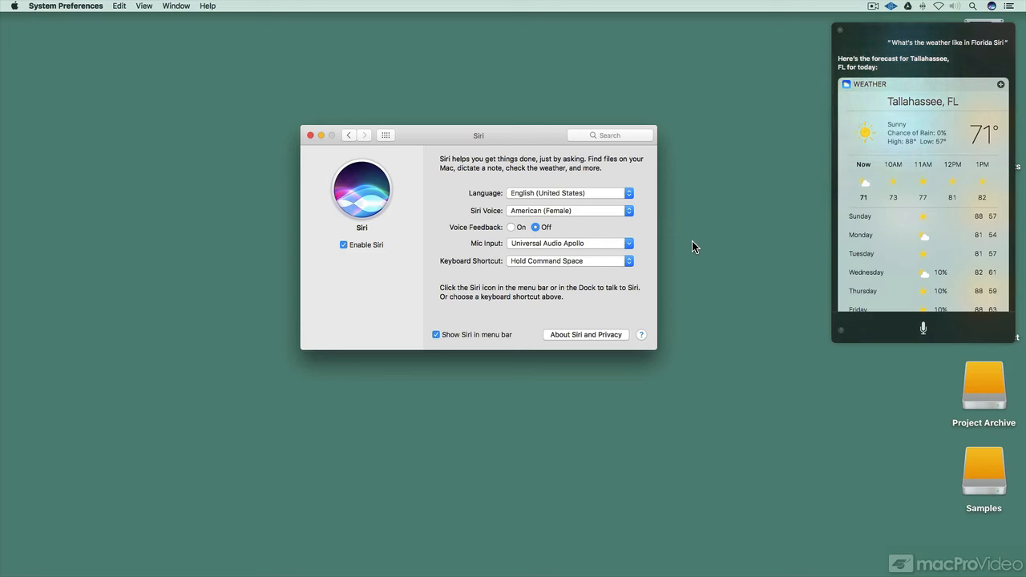
mouse_move(707, 234)
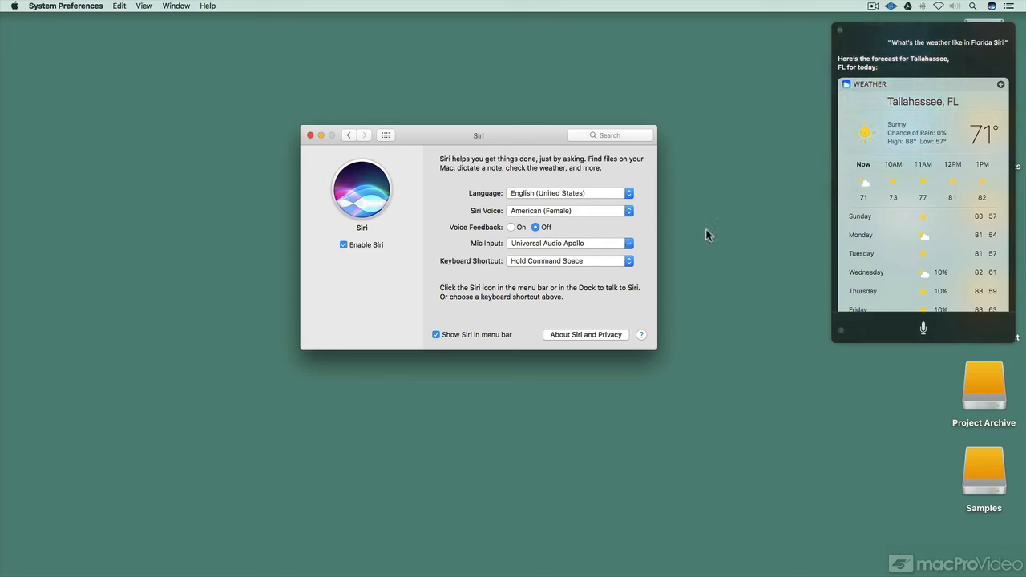
mouse_move(842, 35)
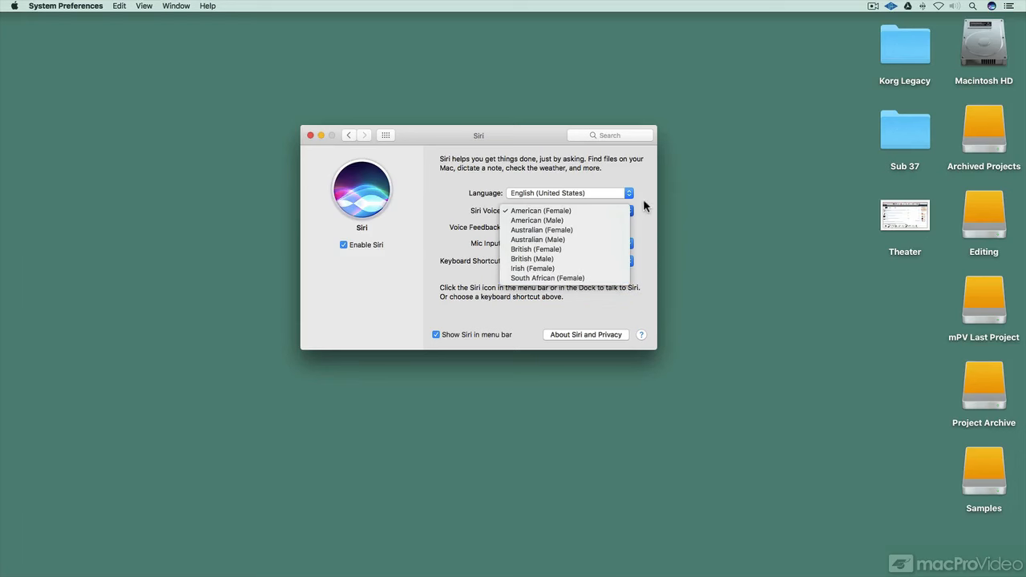
Keep American (Female) as the Siri voice with voice feedback on
click(628, 192)
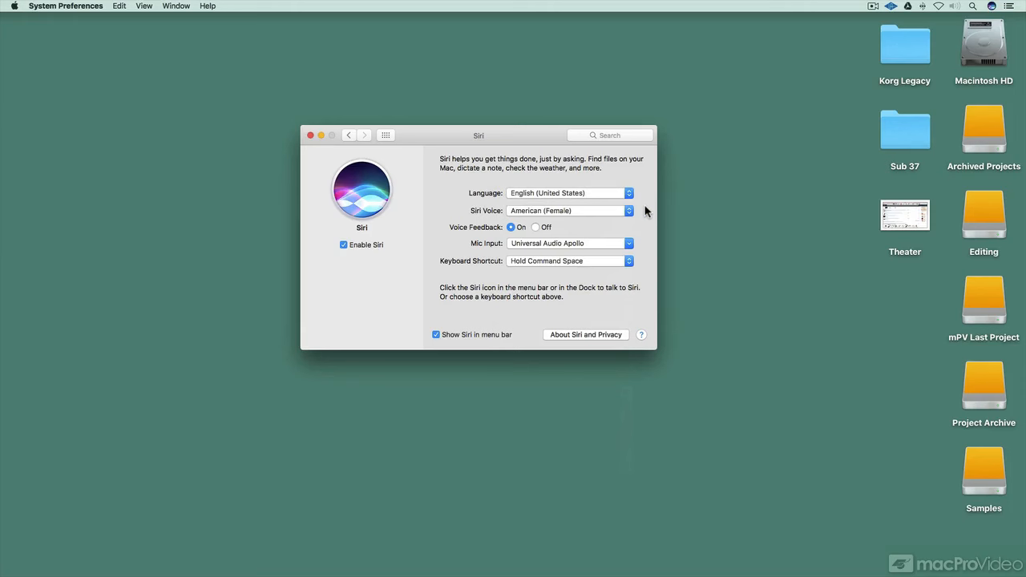
mouse_move(414, 351)
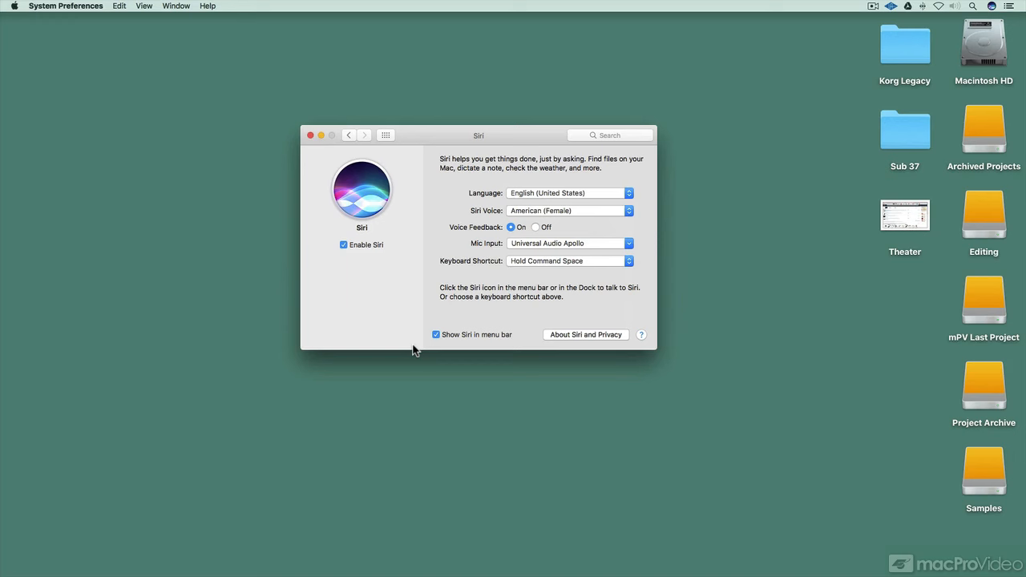
click(436, 335)
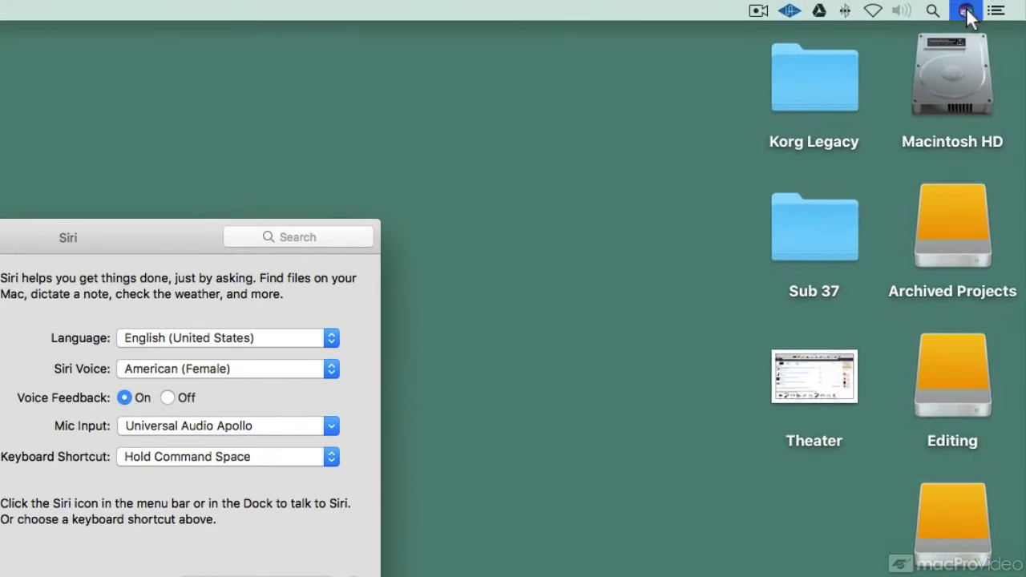
Summon Siri from its menu bar icon so it starts listening
click(965, 9)
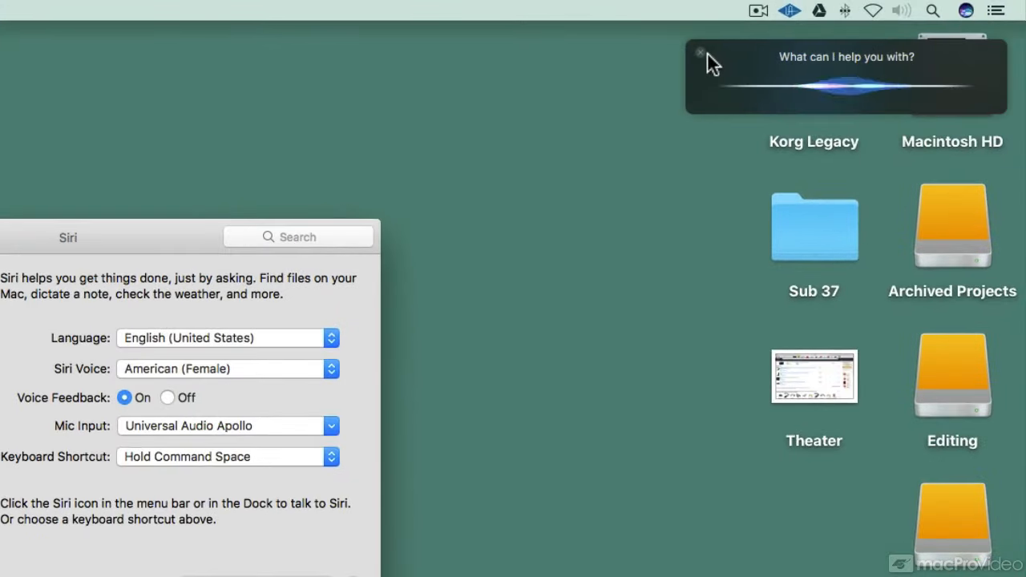